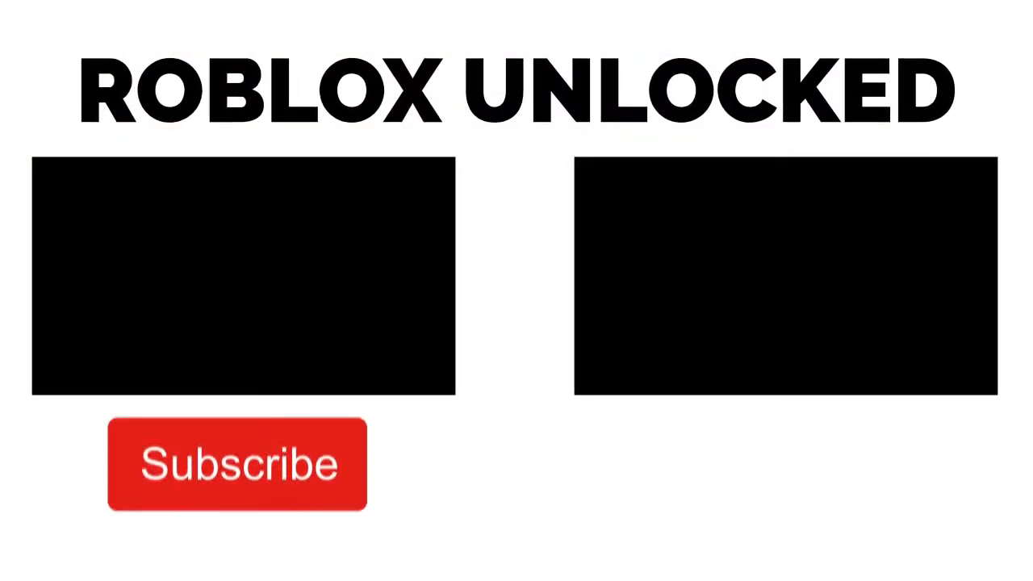
Step: Play the end-screen animation until Subscribe turns into the grey Subscribed button with a bell
{"action": "left_click", "coordinate": [238, 464]}
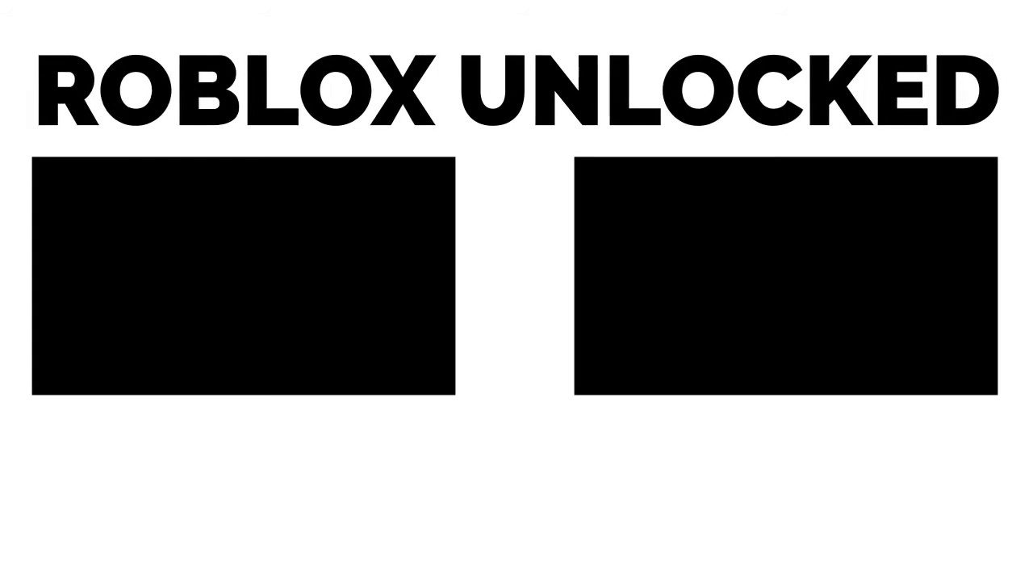
{"action": "left_click", "coordinate": [765, 507]}
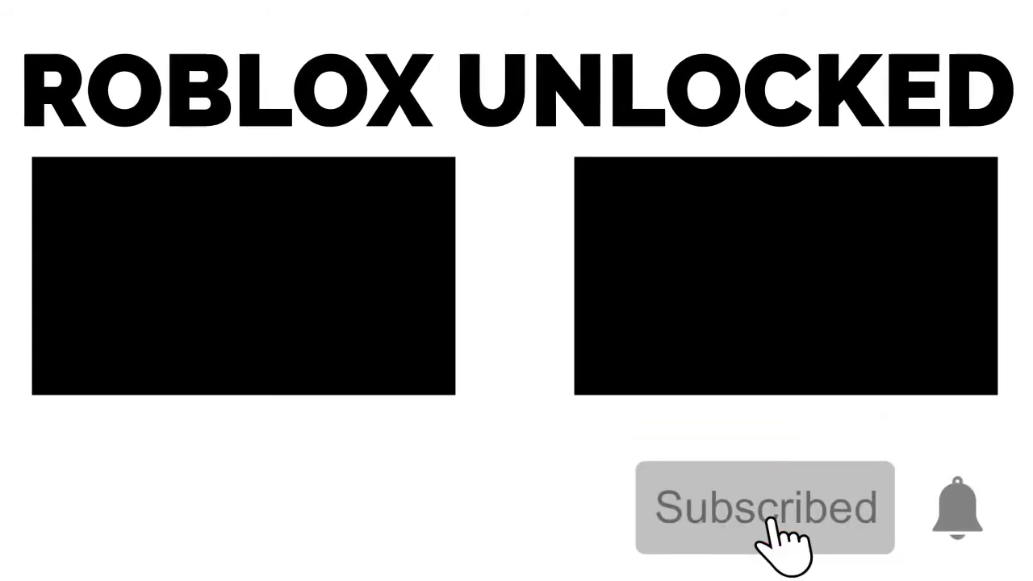